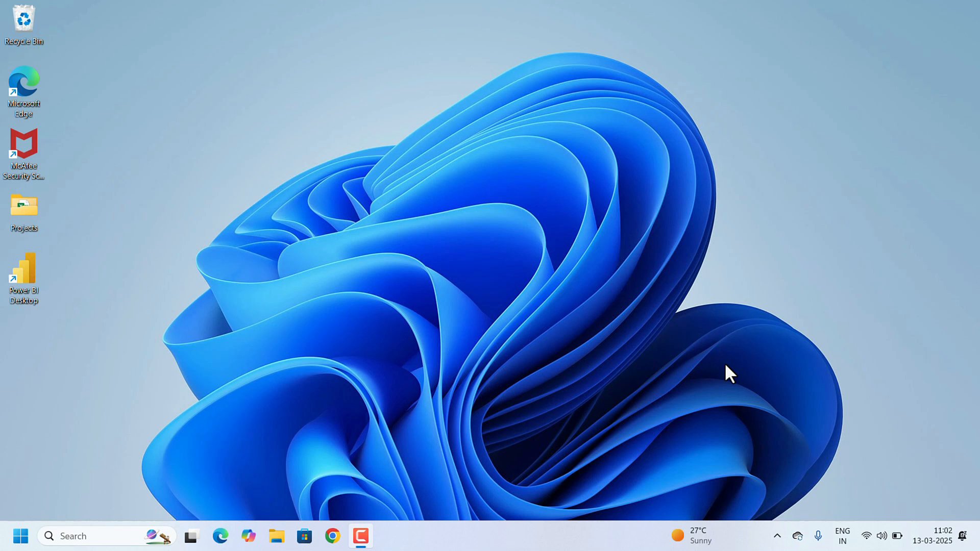
- Open Task Manager and scroll the Processes list to review CPU and memory usage
key(Ctrl+Shift+Esc)
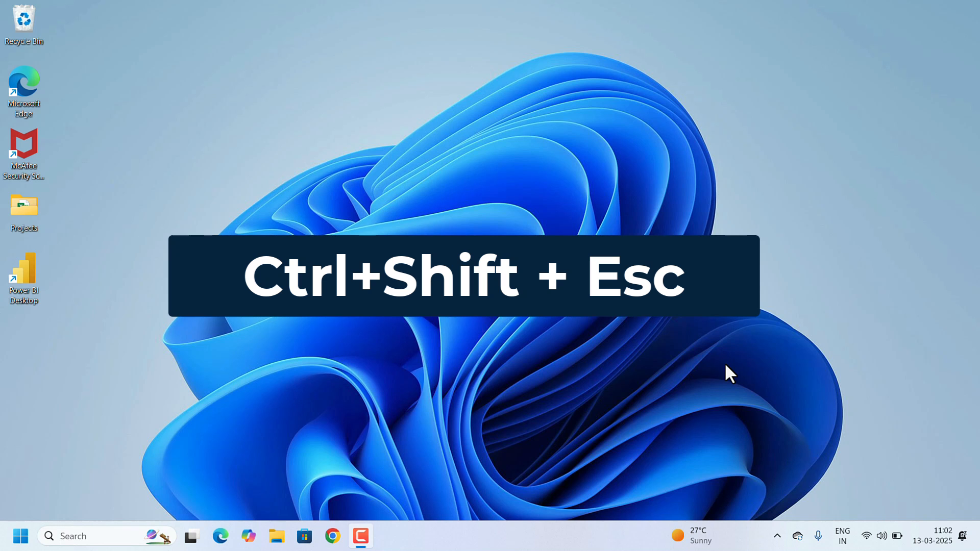
key(Ctrl+Shift+Esc)
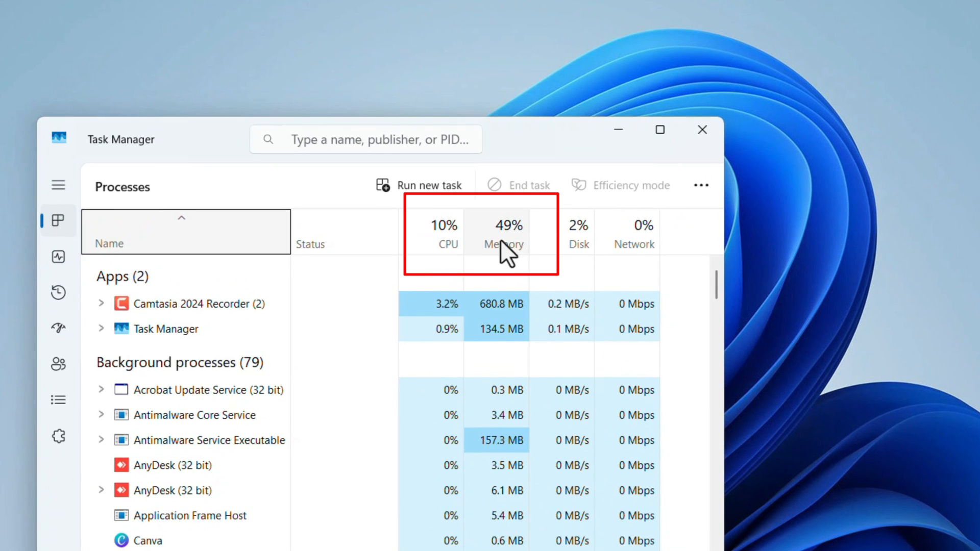
mouse_move(507, 244)
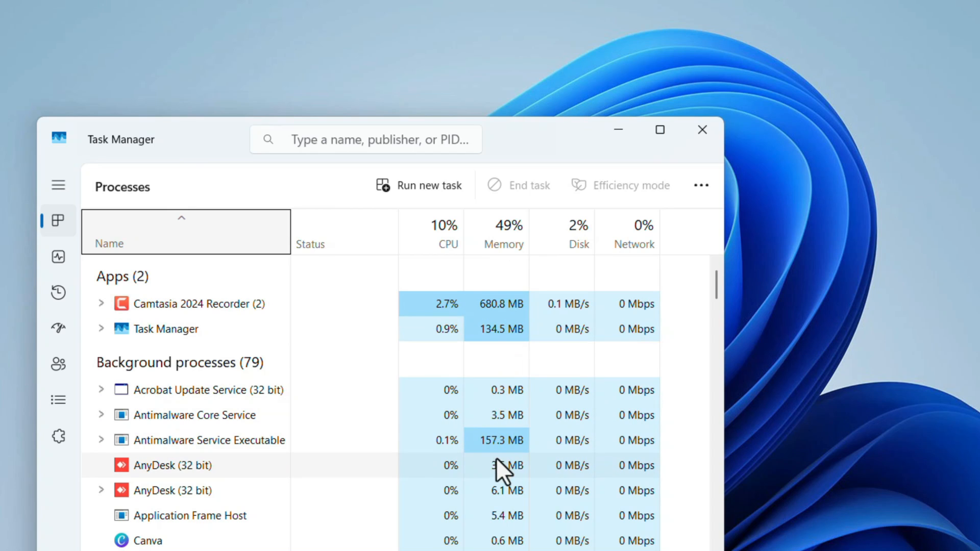
scroll(down, 3)
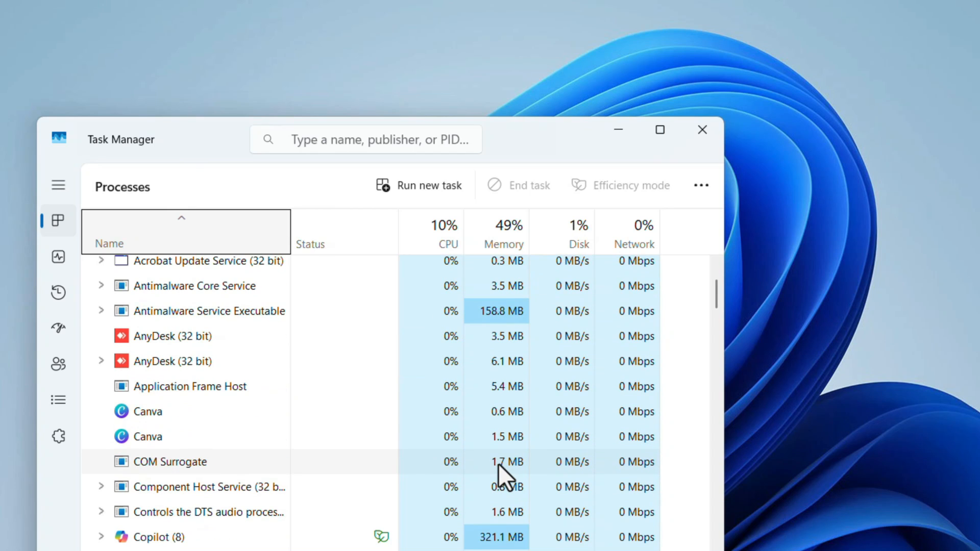
scroll(down, 3)
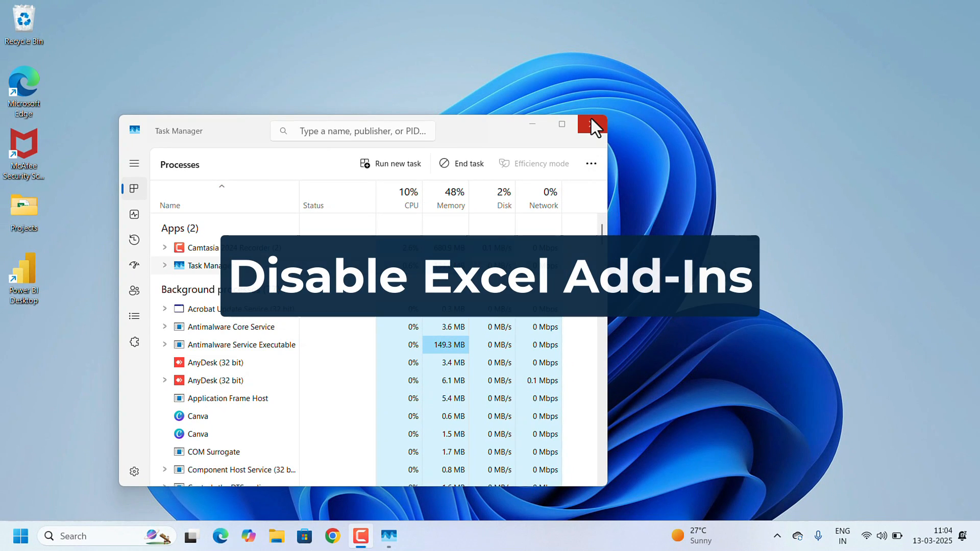
- Close Task Manager and show the Add-ins page in Excel Options
click(592, 123)
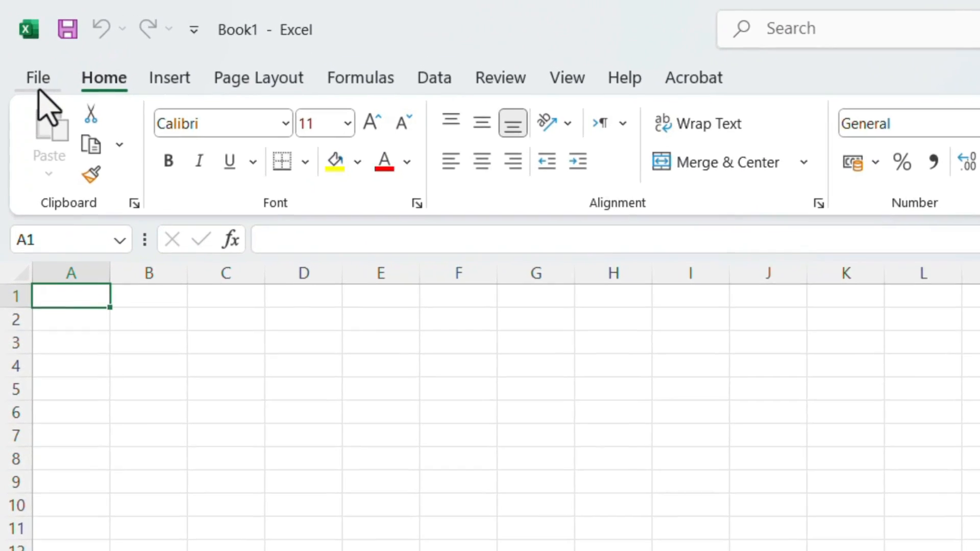
click(37, 78)
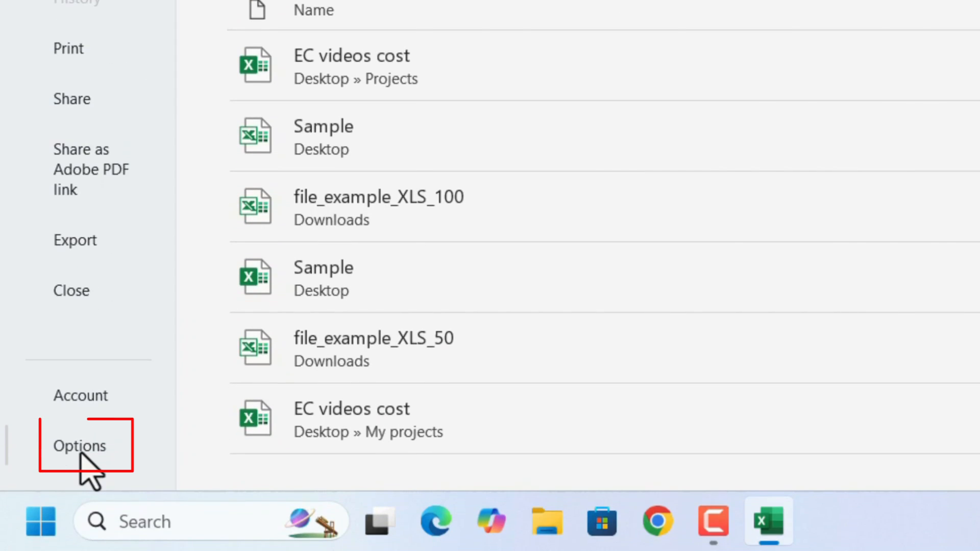
click(79, 446)
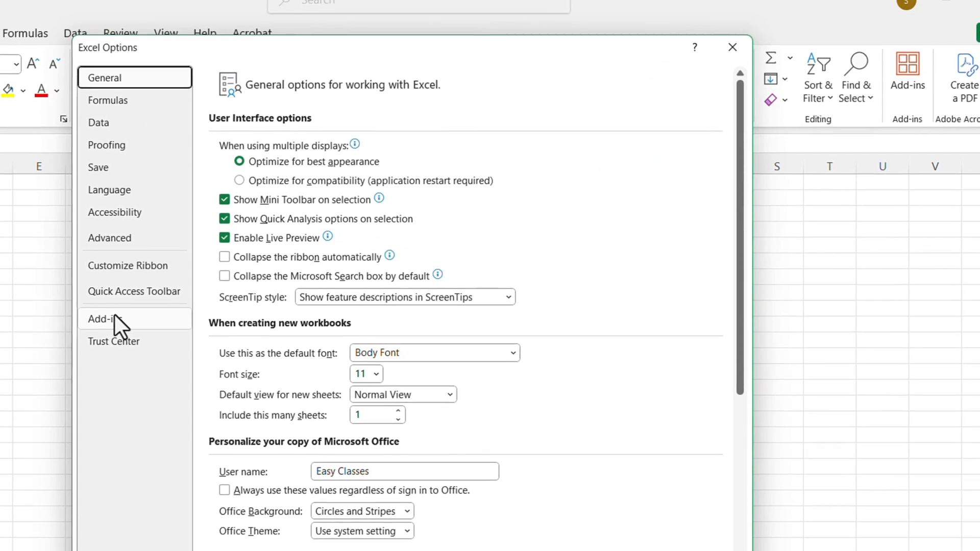
click(118, 319)
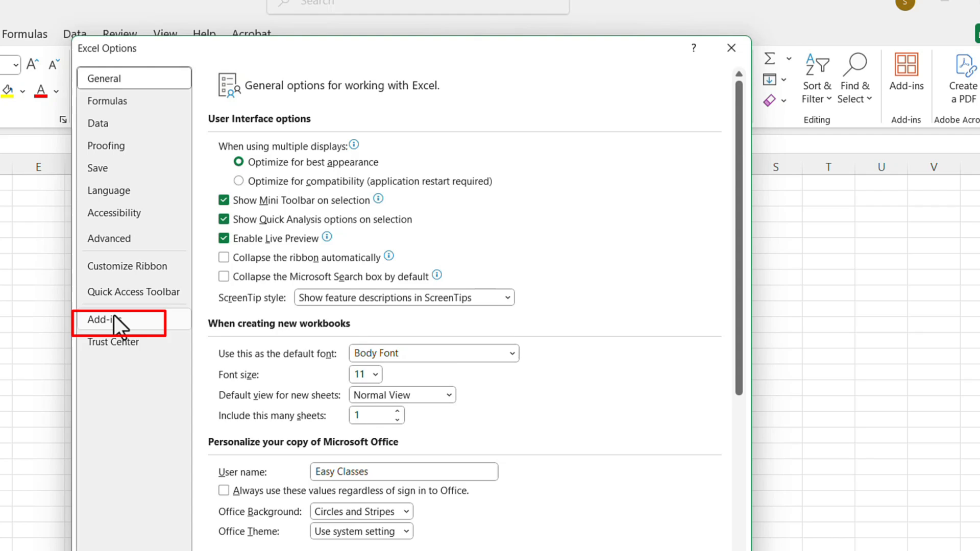
click(113, 320)
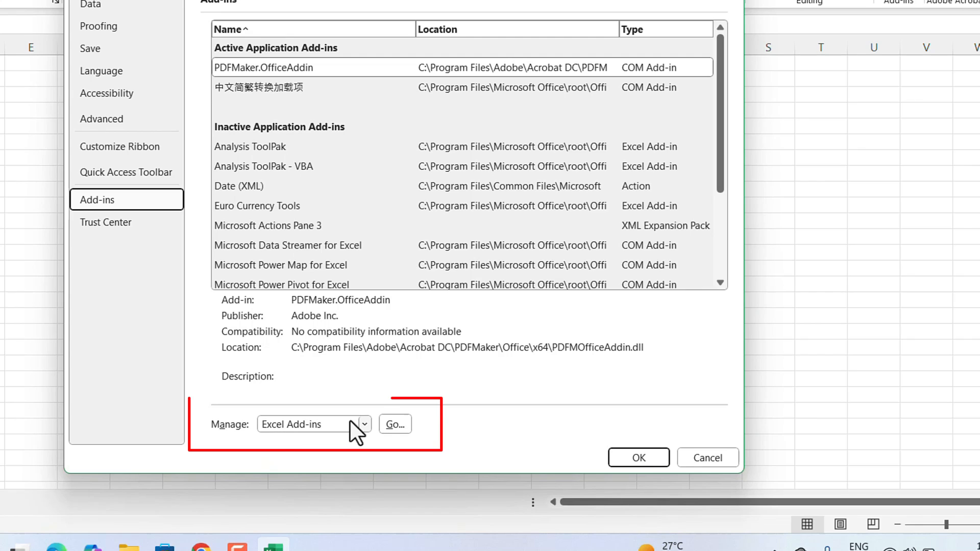
- Uncheck the PDFMaker and Chinese conversion COM add-ins, confirm, and close Excel
click(364, 424)
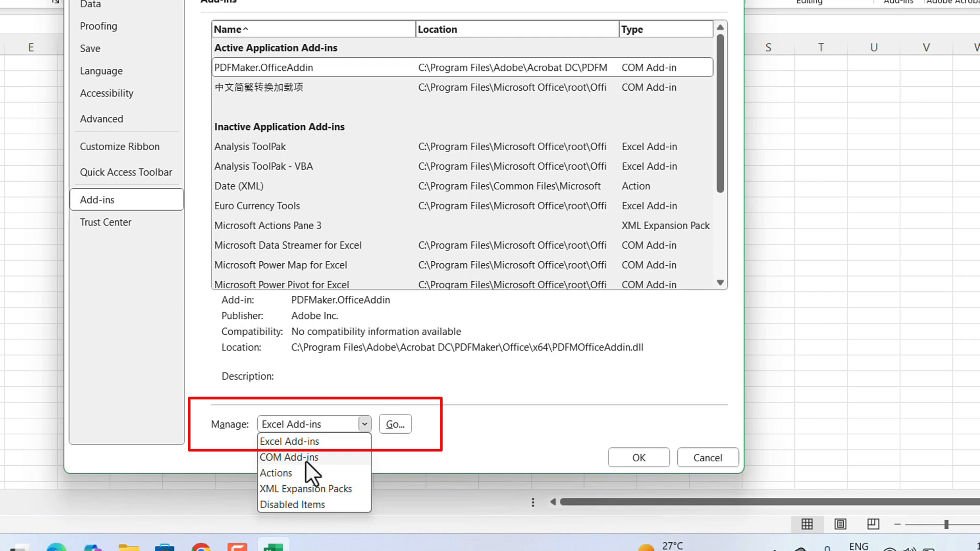
mouse_move(278, 473)
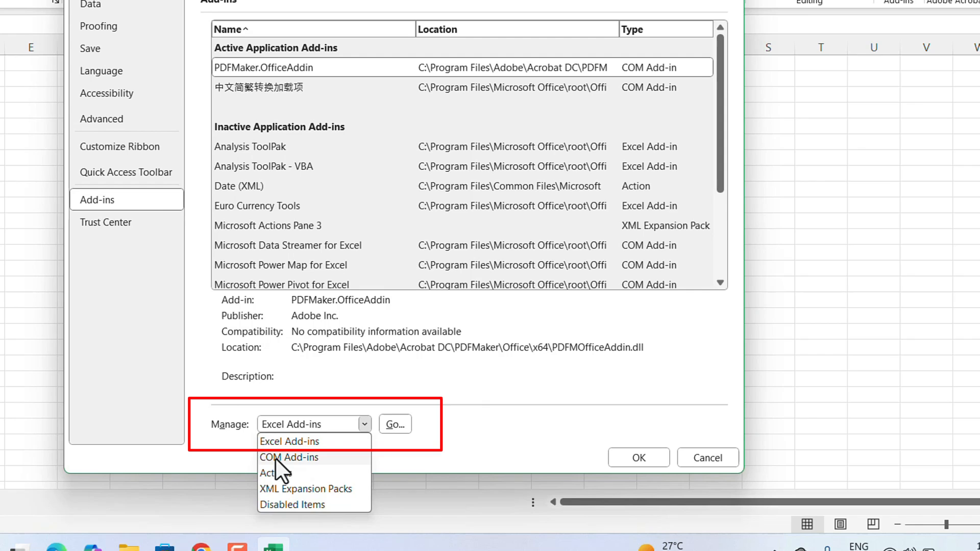
click(288, 457)
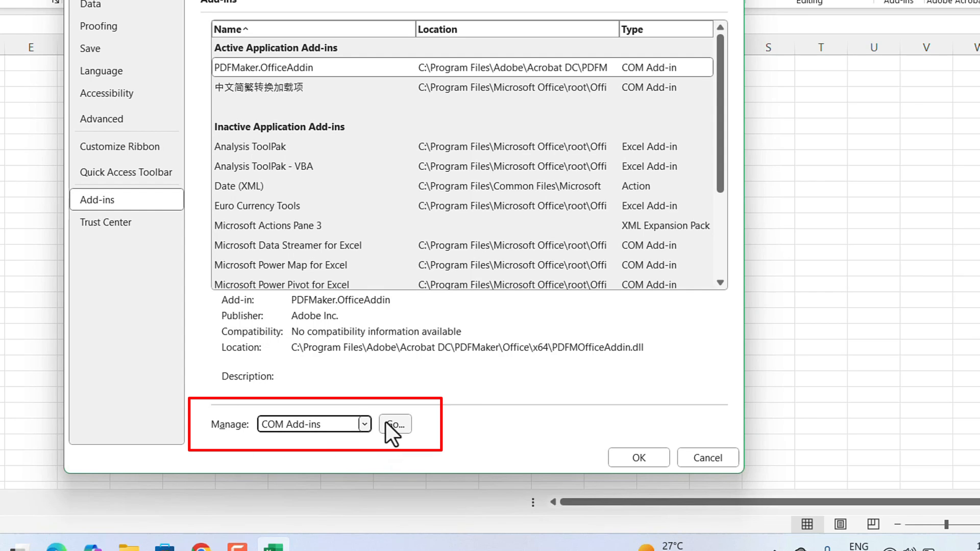
click(393, 424)
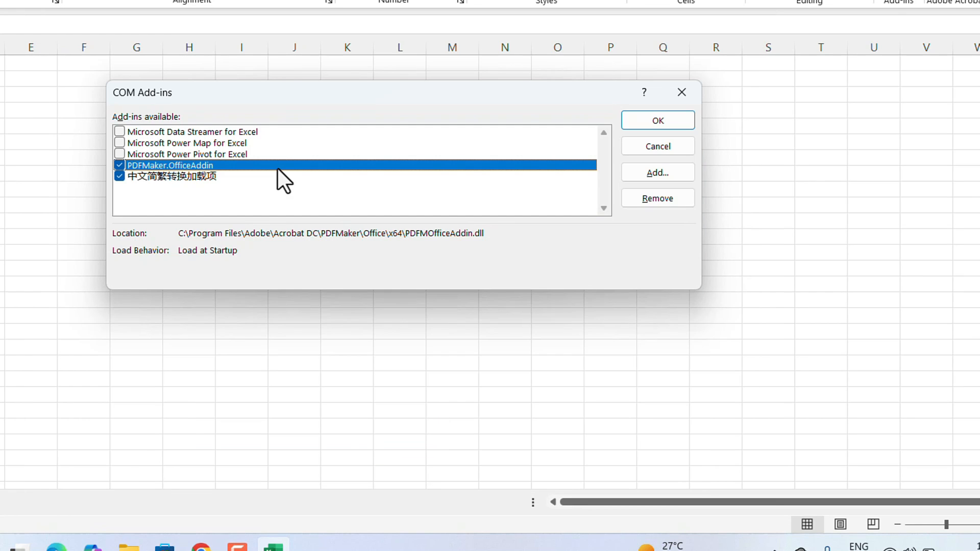
click(120, 165)
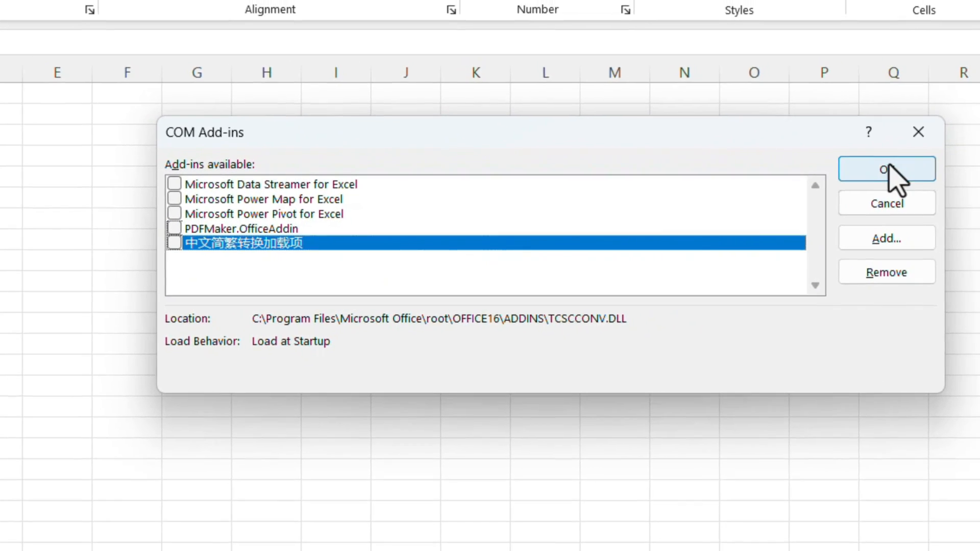
click(886, 168)
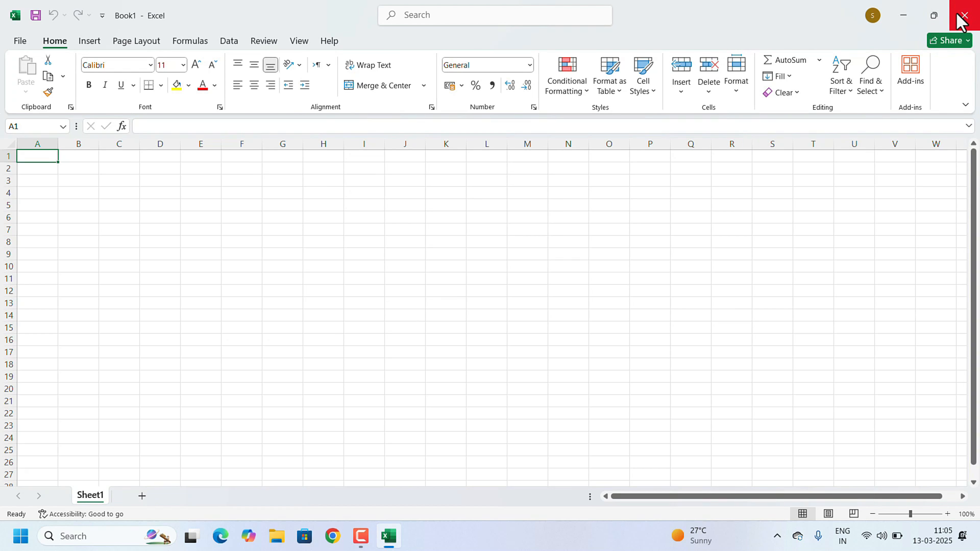
click(964, 15)
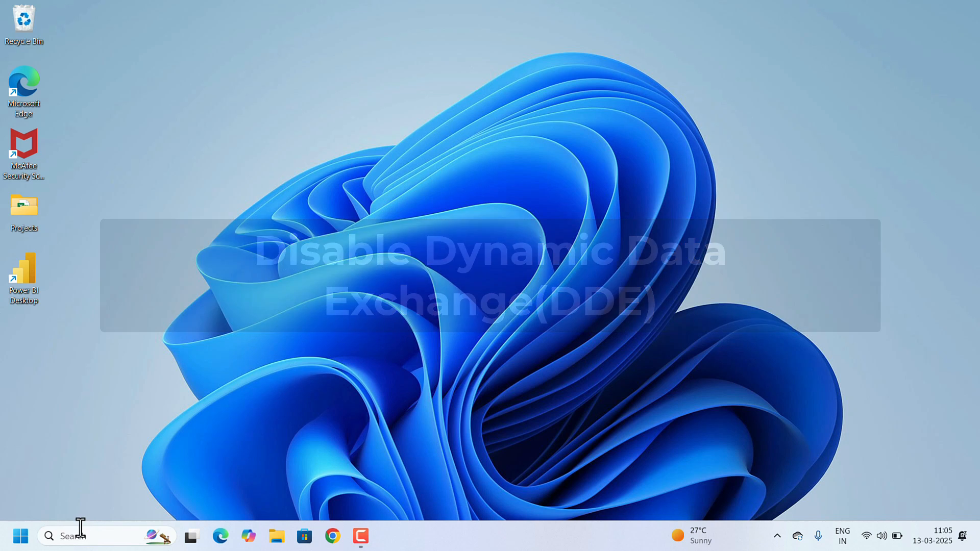
- Relaunch Excel, enable 'Ignore other applications that use DDE' in Advanced options, then close Excel
click(388, 535)
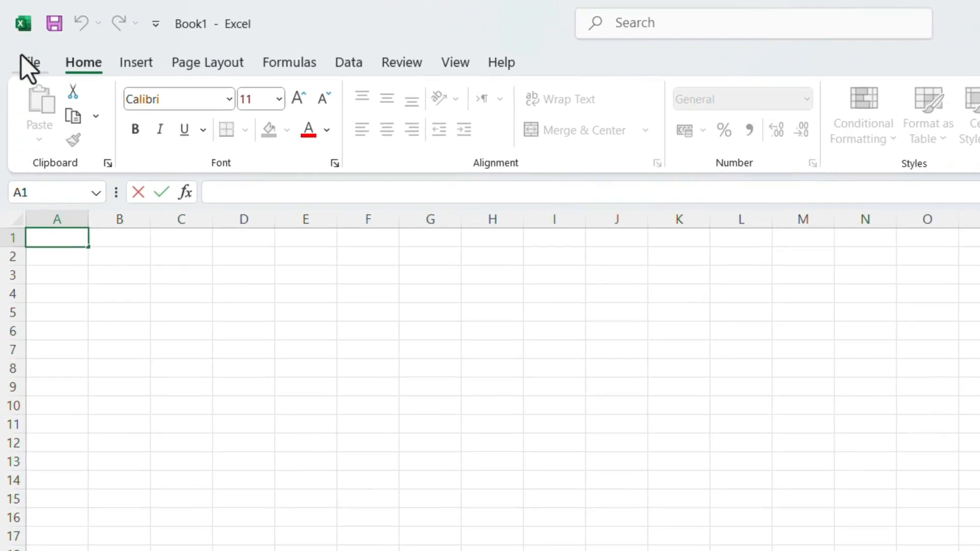
click(28, 62)
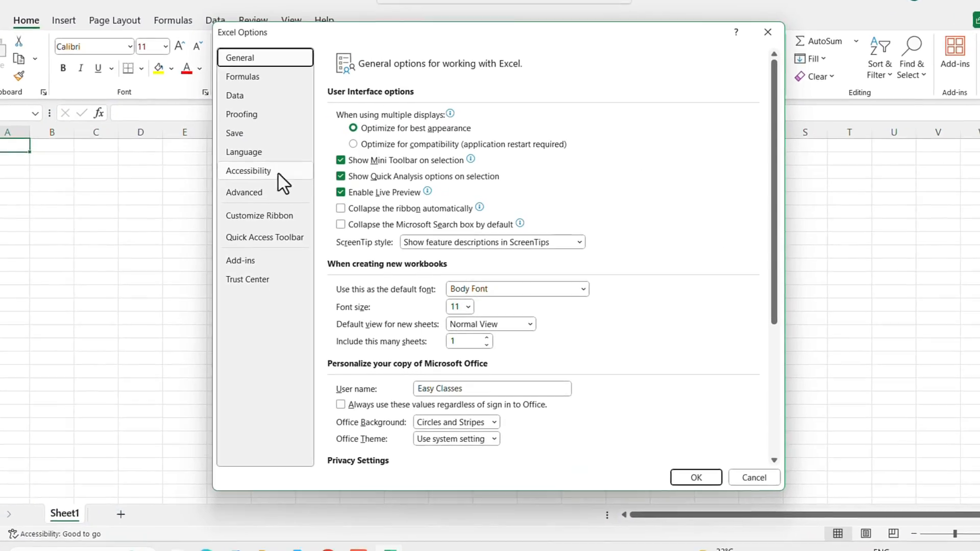
click(245, 192)
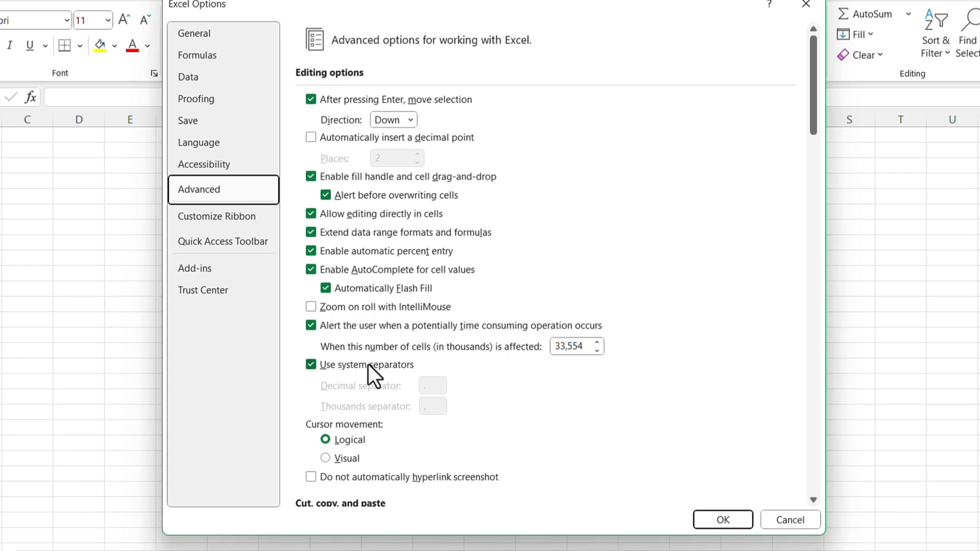
scroll(down, 3)
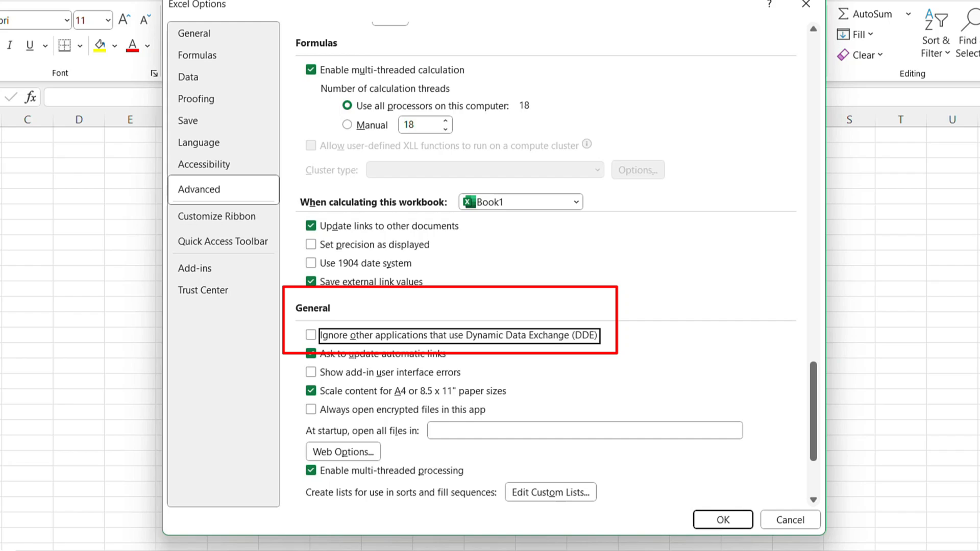
click(789, 520)
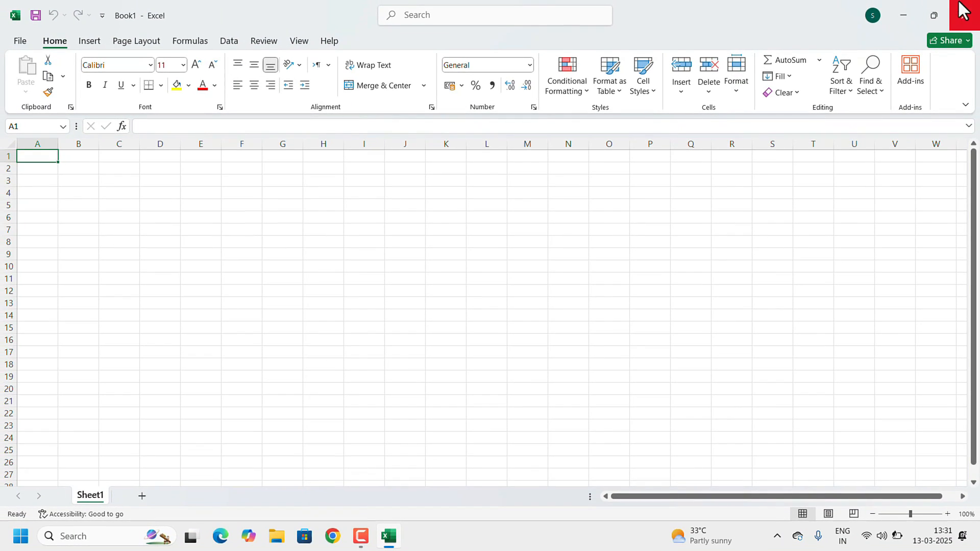
click(964, 14)
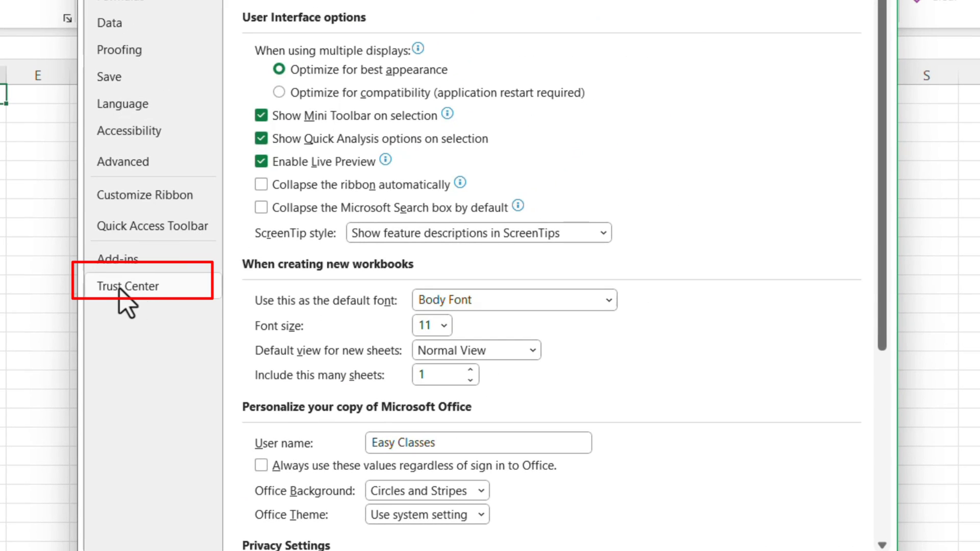
- Open Trust Center Settings from the Trust Center page of Excel Options
click(128, 286)
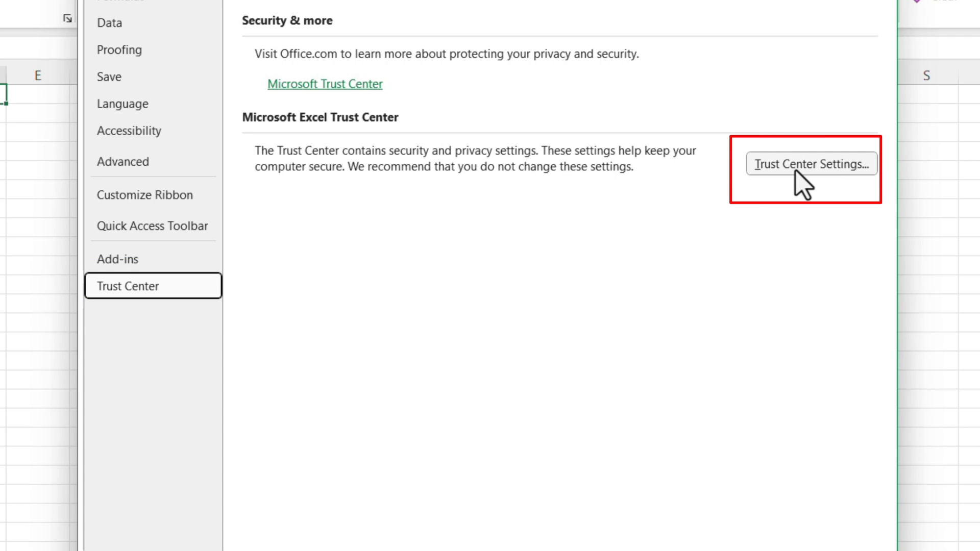
click(810, 164)
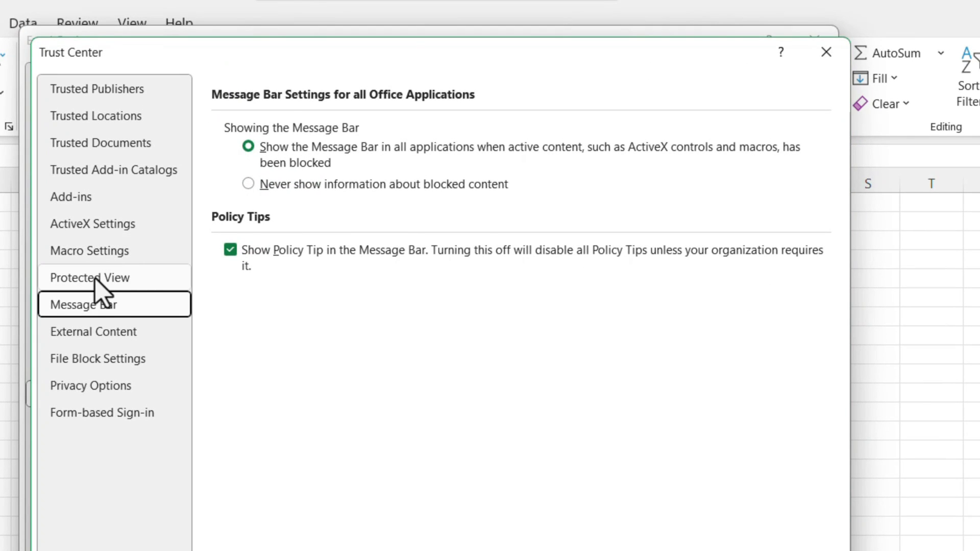
- Uncheck the Protected View options for internet files and Outlook attachments, save, and close Excel
click(90, 278)
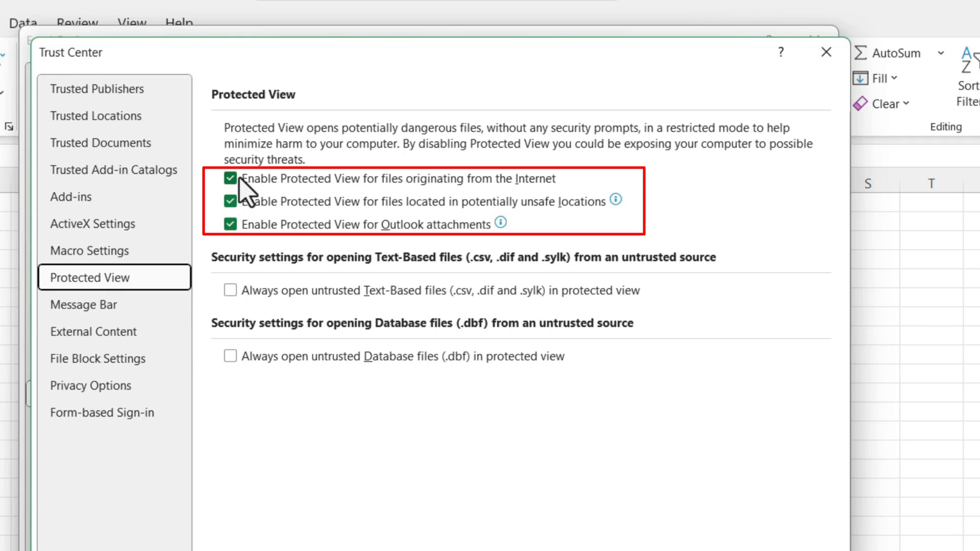
click(231, 178)
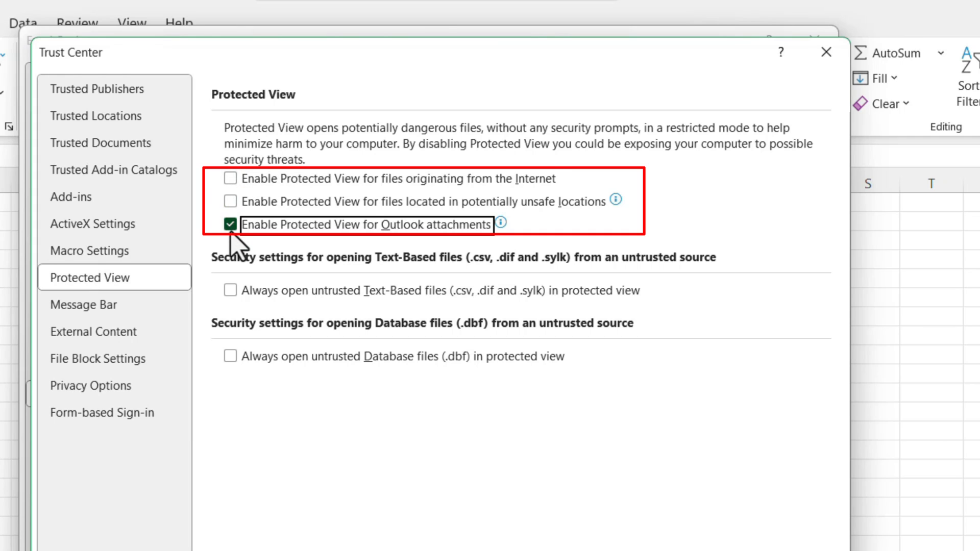
click(230, 224)
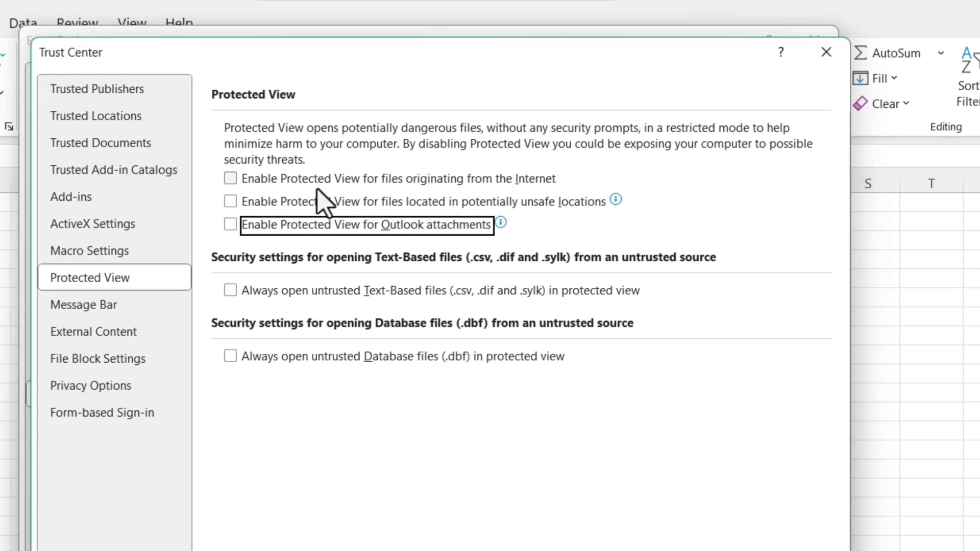
mouse_move(554, 201)
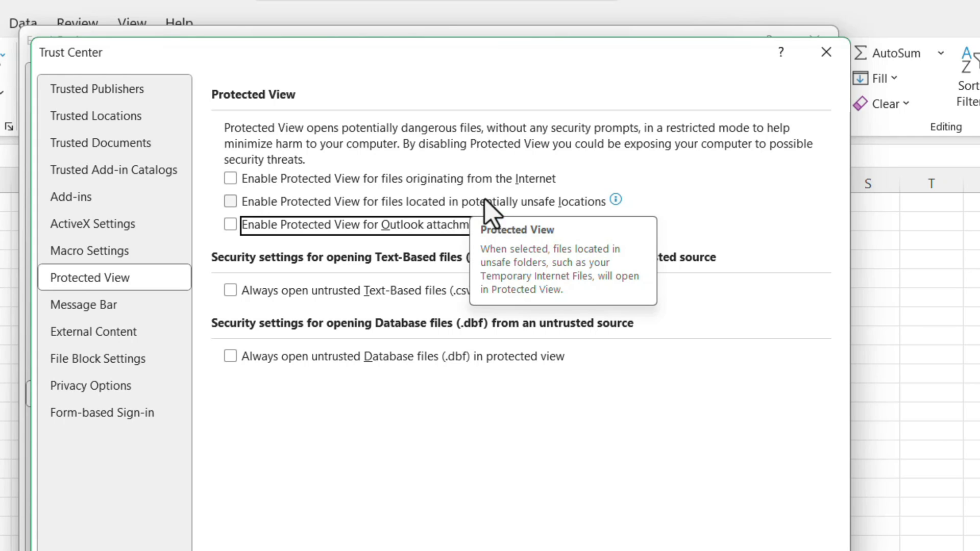
mouse_move(625, 223)
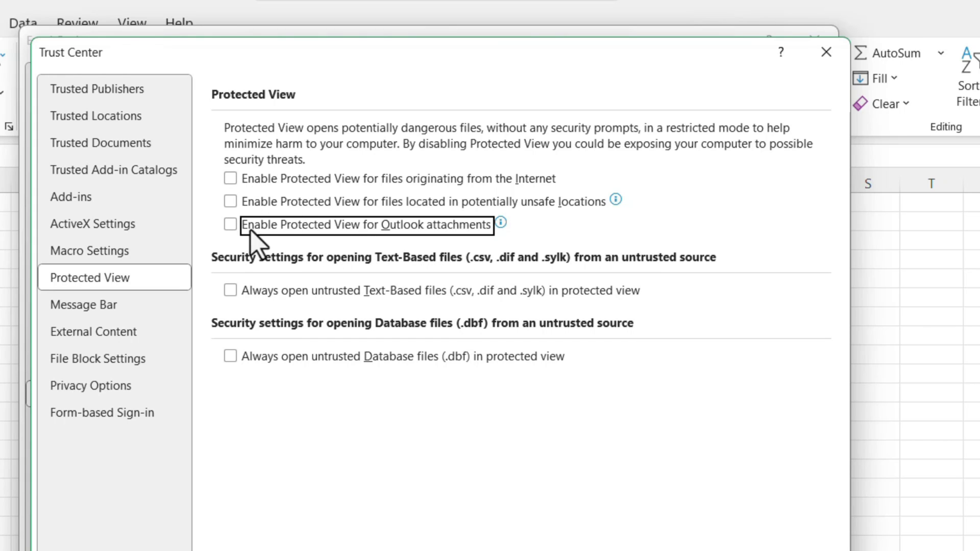
mouse_move(307, 181)
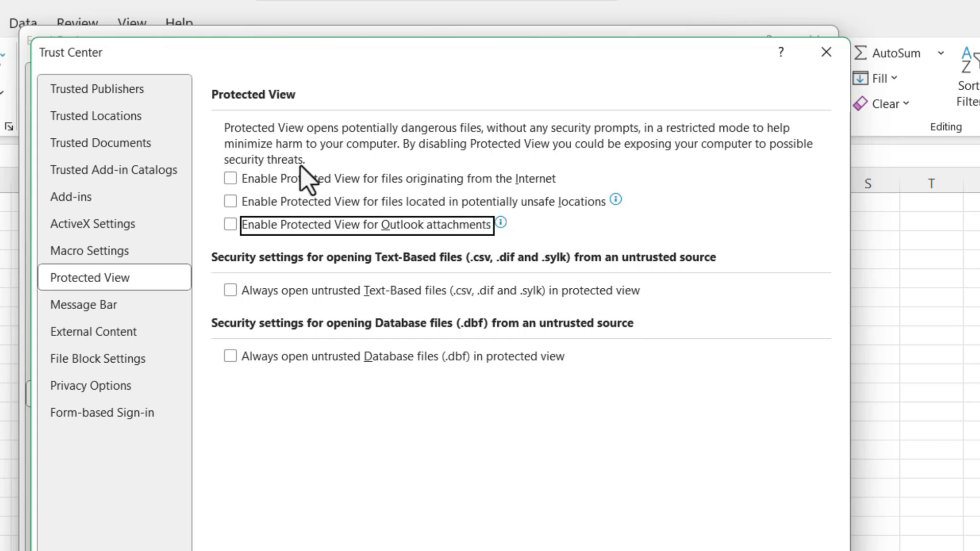
mouse_move(248, 210)
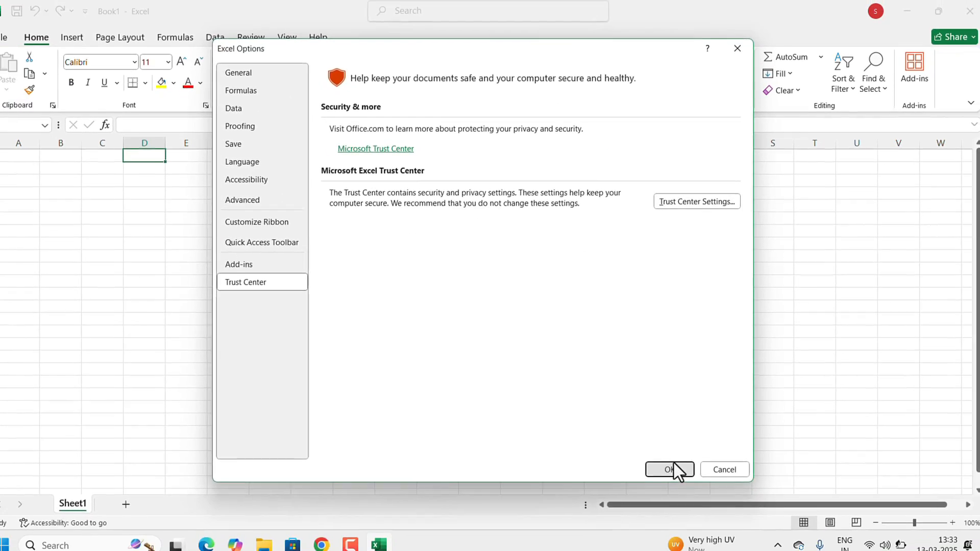
click(669, 470)
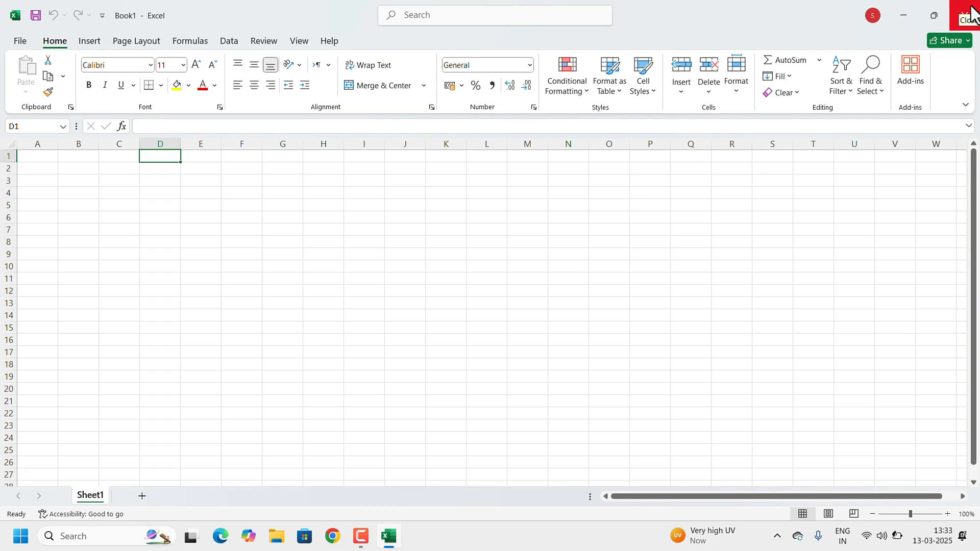
click(968, 15)
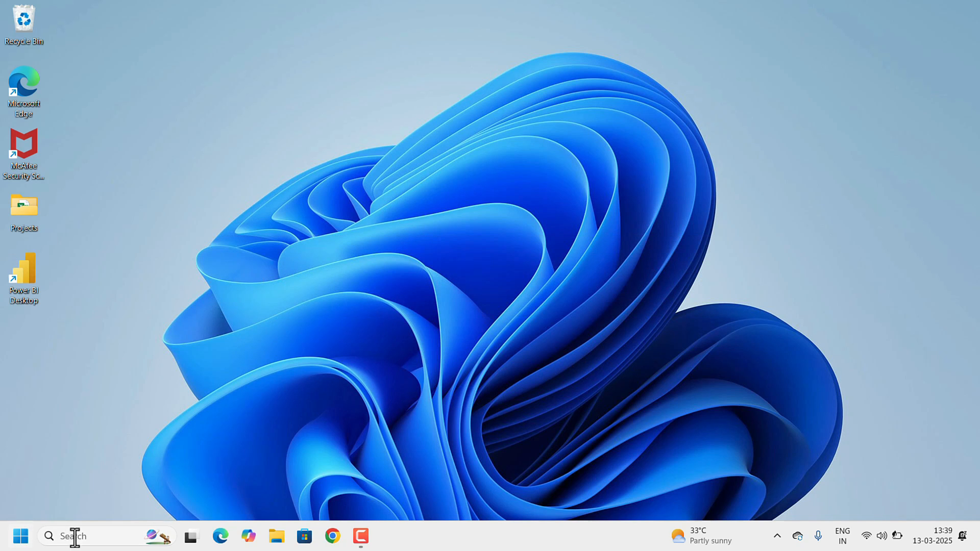
- Run 'excel /safe' from the Run dialog to start Excel in safe mode
text(run)
text(excel /safe)
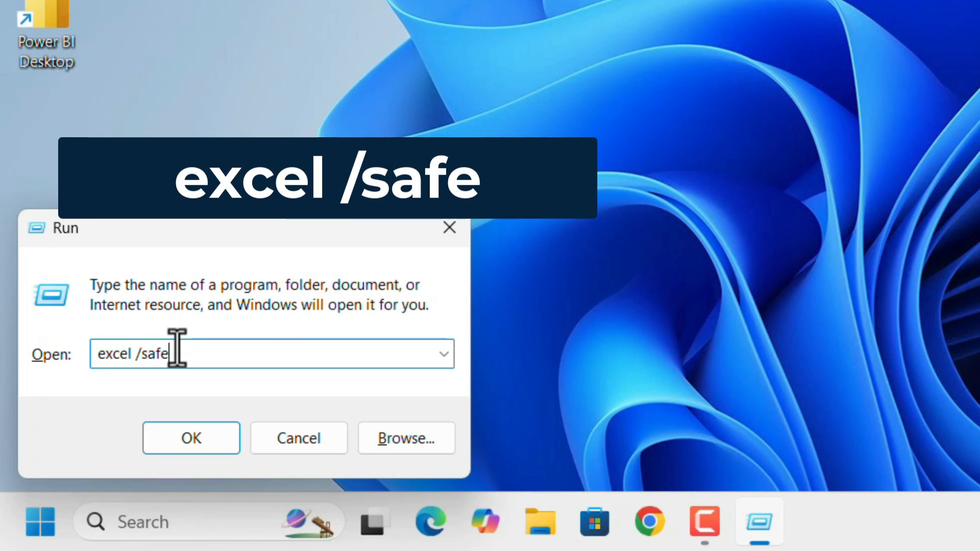
click(190, 438)
text(control)
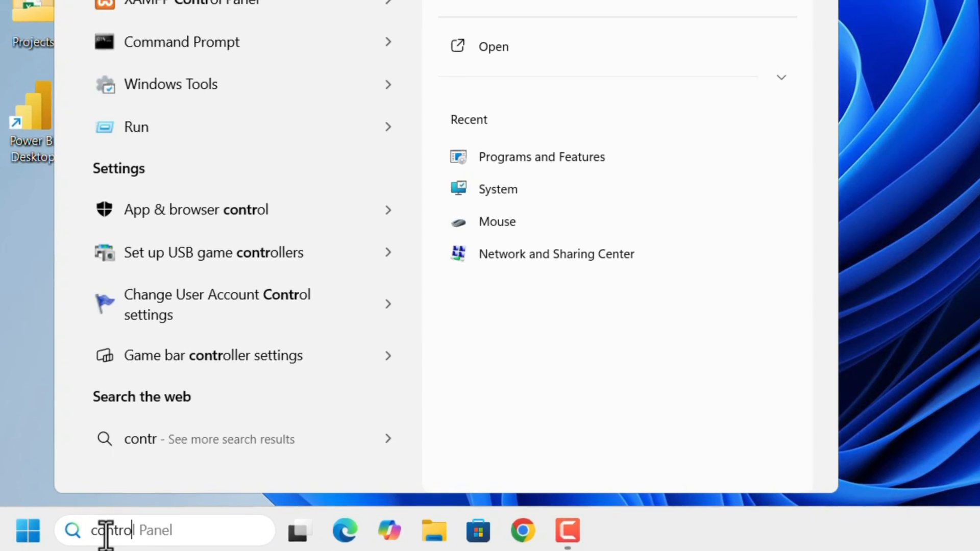
- Open Programs and Features in Control Panel and scroll to the Microsoft 365 - en-us entry
click(493, 46)
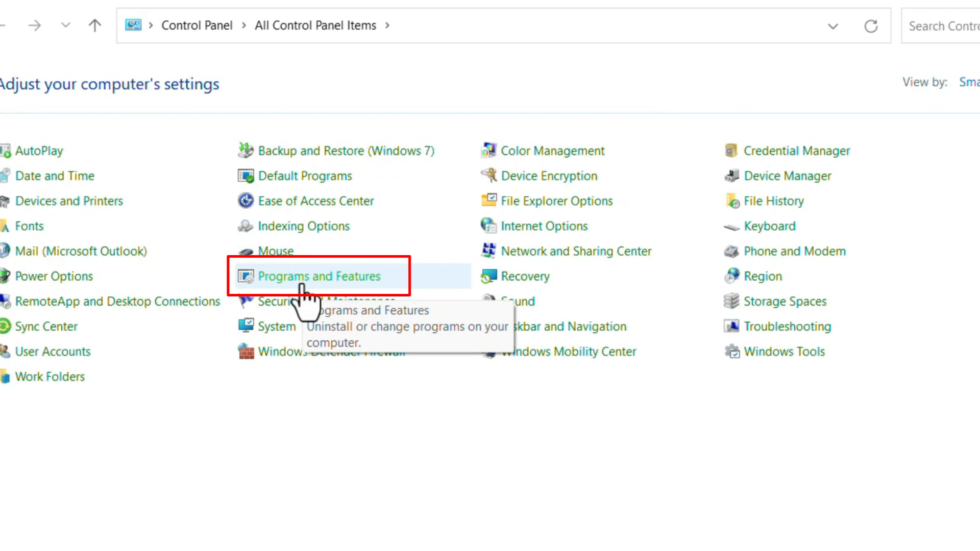
click(319, 276)
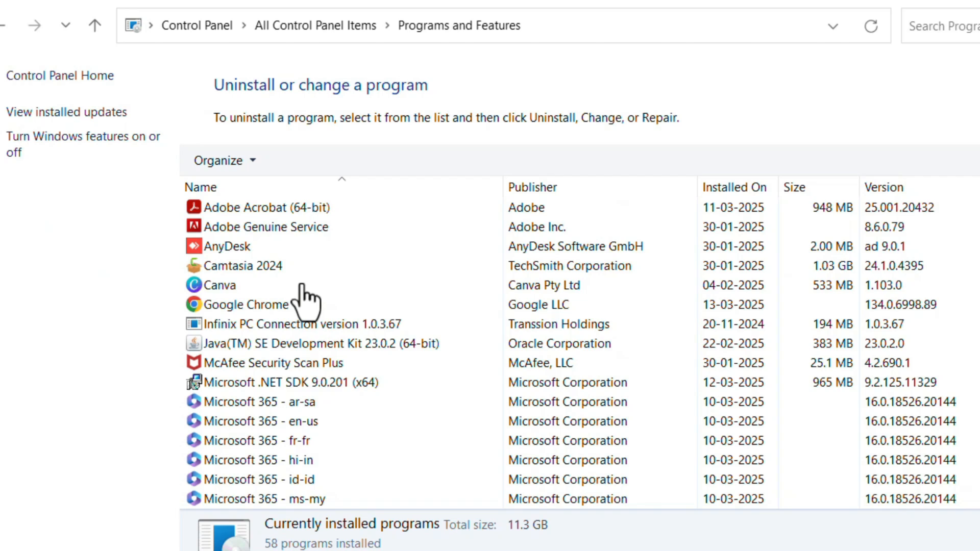
scroll(down, 3)
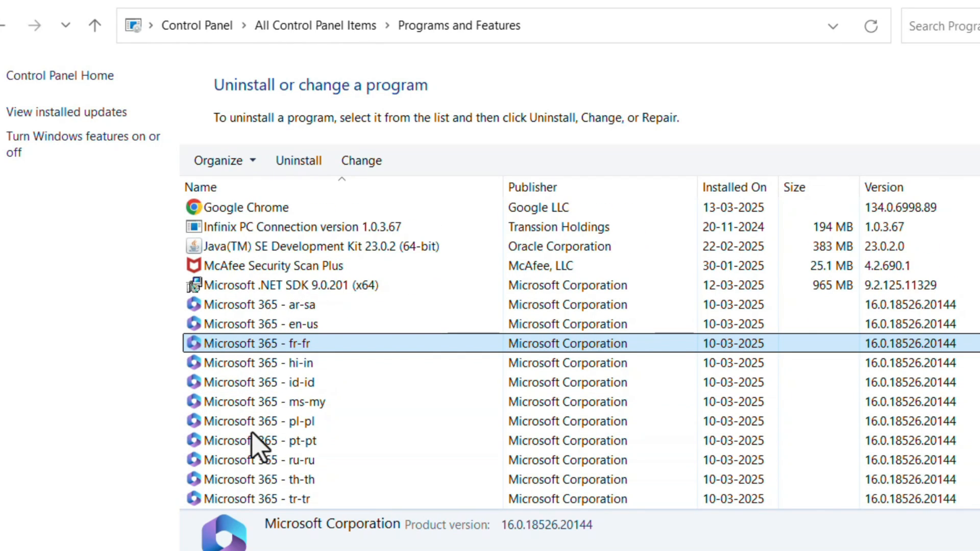
scroll(down, 3)
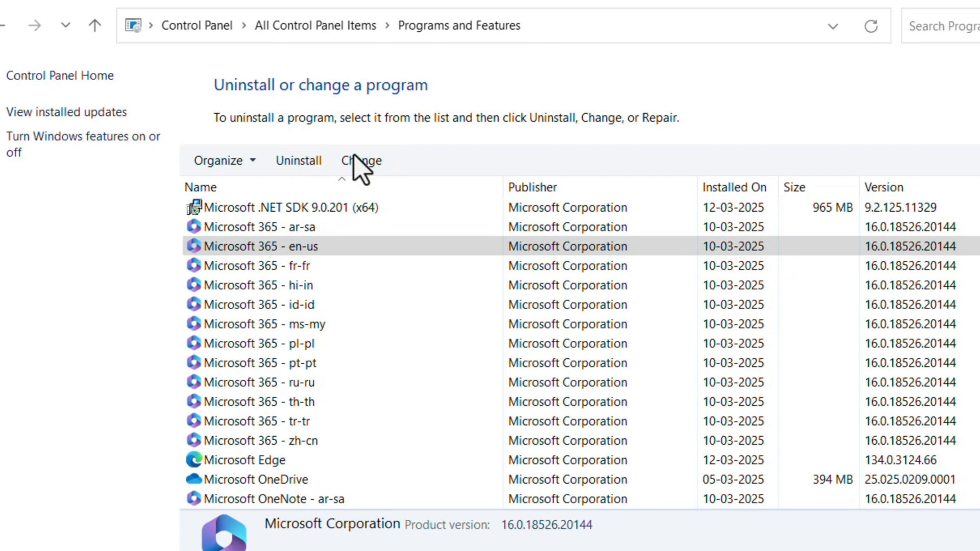
- Change the Microsoft 365 installation, run Quick Repair, and close the finished notice
click(361, 160)
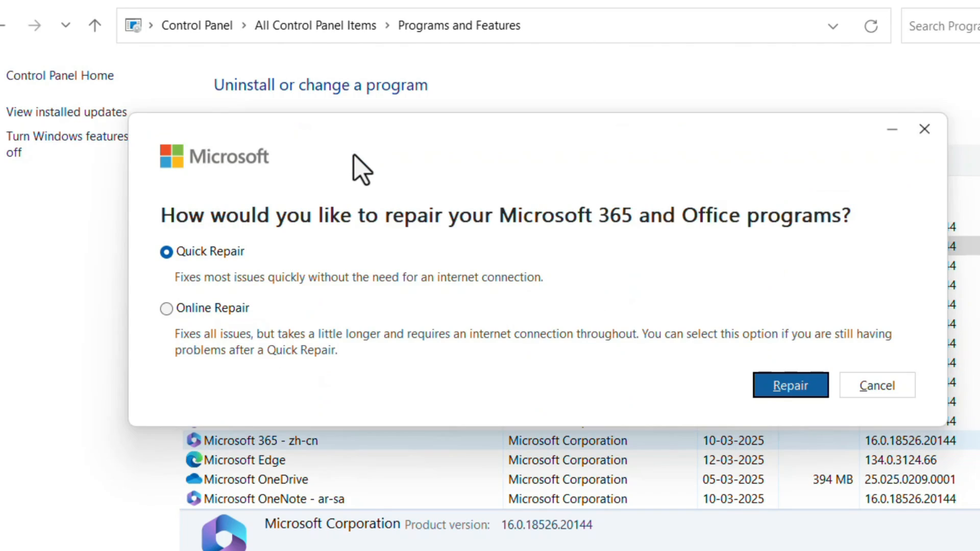
mouse_move(799, 231)
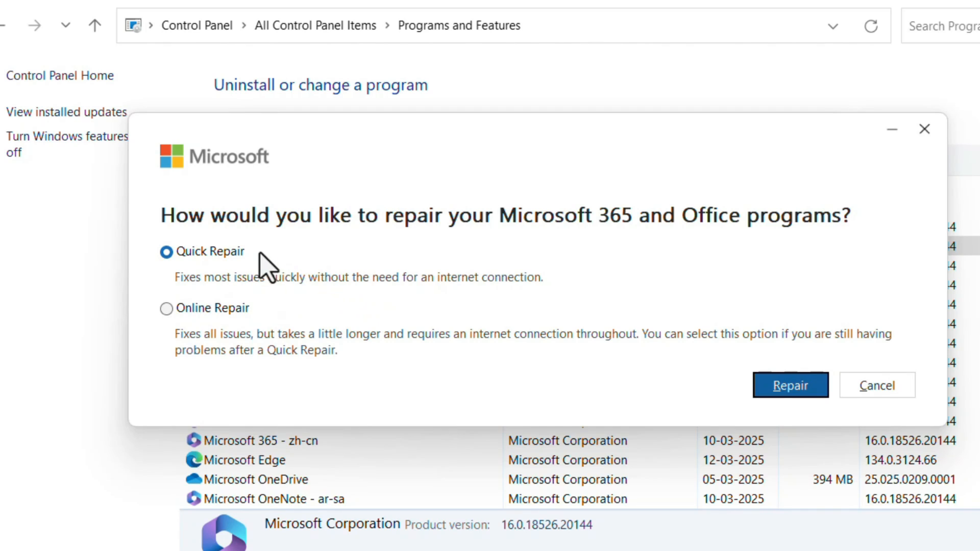
mouse_move(641, 237)
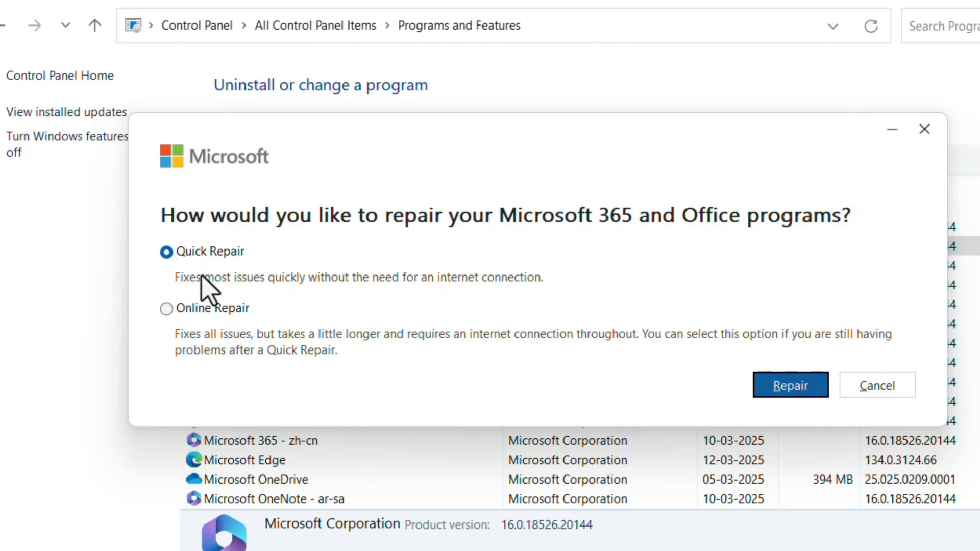
mouse_move(262, 275)
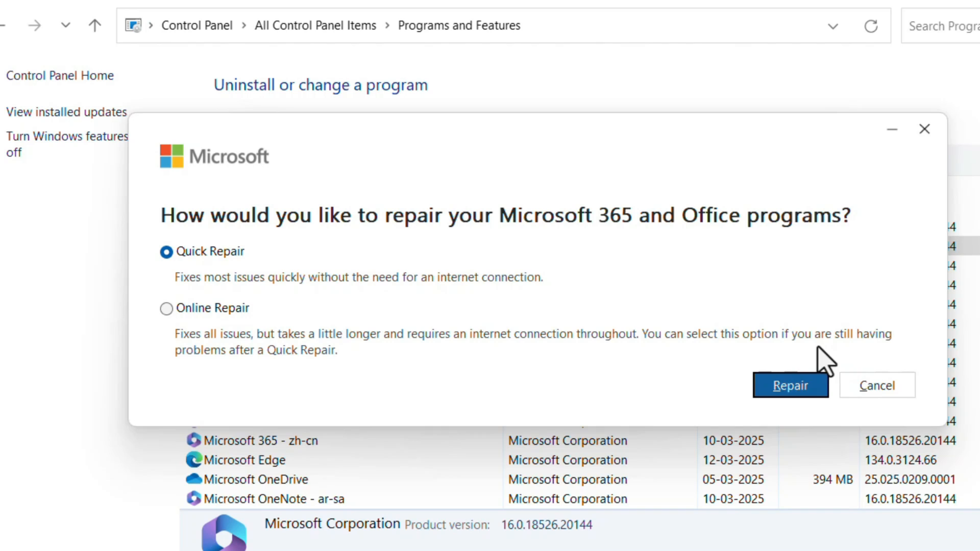
click(790, 386)
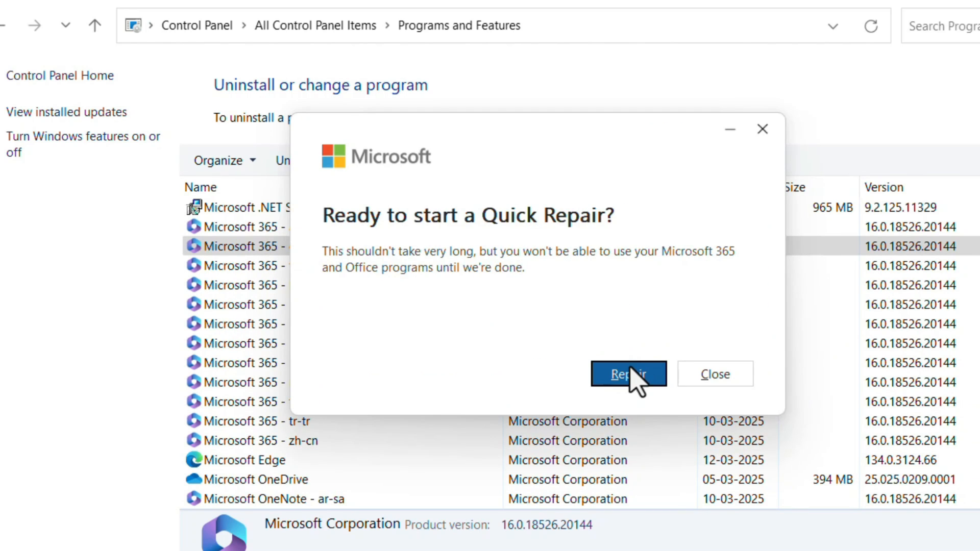
click(628, 374)
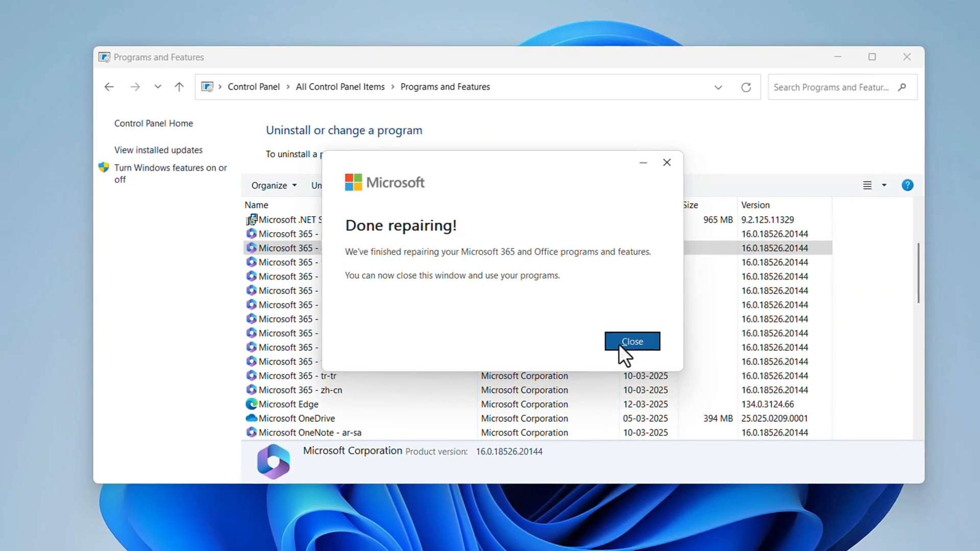
click(631, 341)
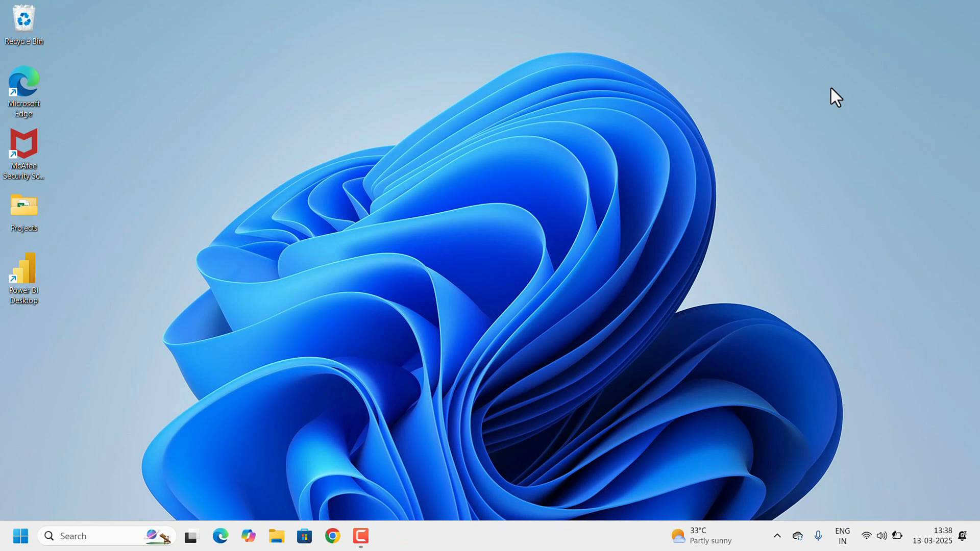